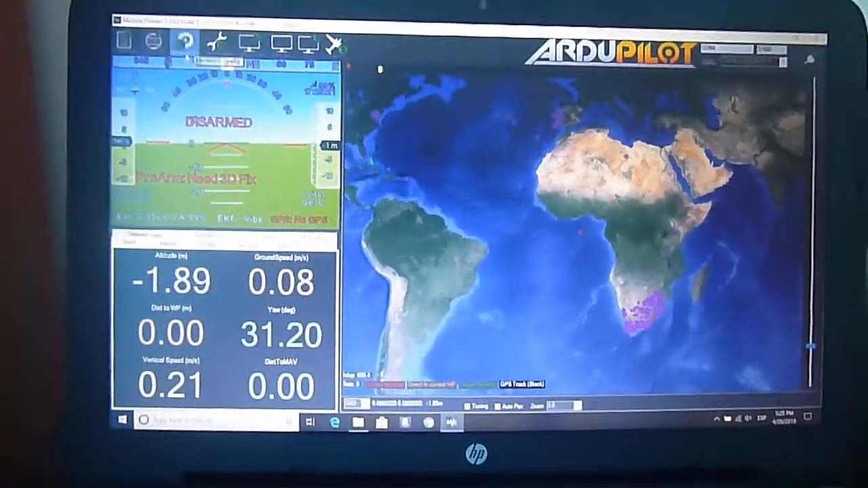
Switch from Flight Data to the Initial Setup hardware pages.
left_click(184, 42)
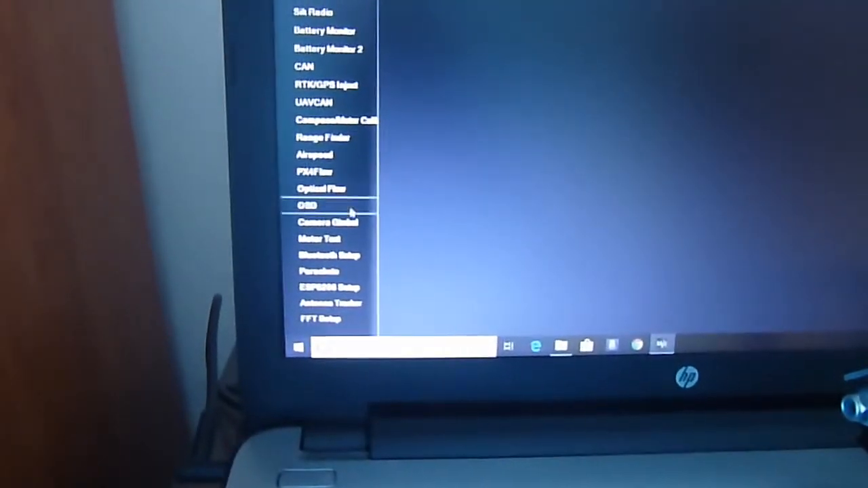
Bring up the Camera Gimbal settings under Optional Hardware.
left_click(328, 222)
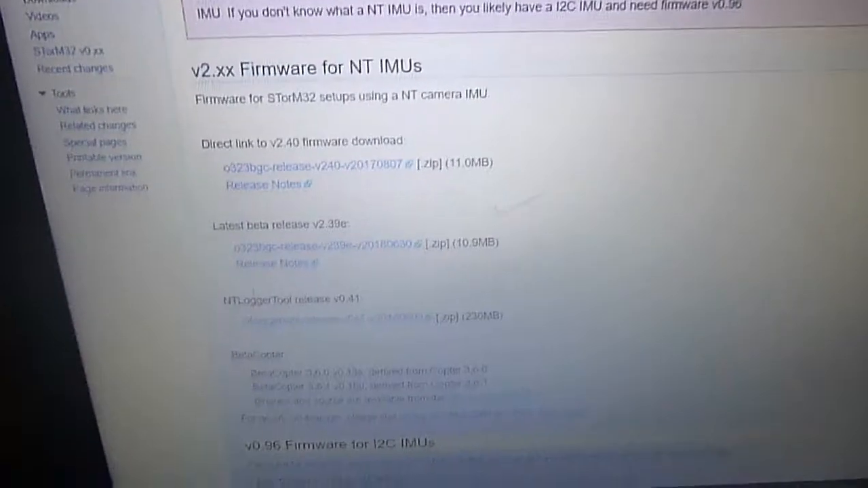
Scroll through the STorM32 wiki firmware Downloads page.
scroll("down", 3)
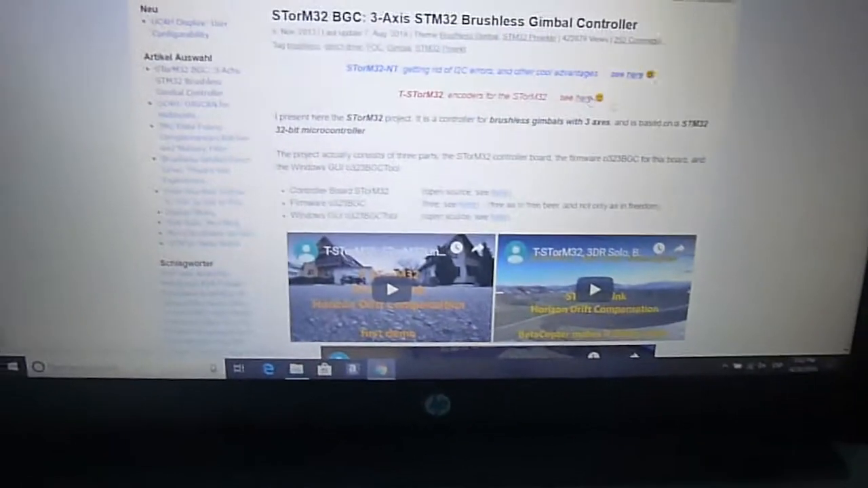
Read down the STorM32 BGC article to the Windows GUI o323BGCTool section.
scroll("down", 3)
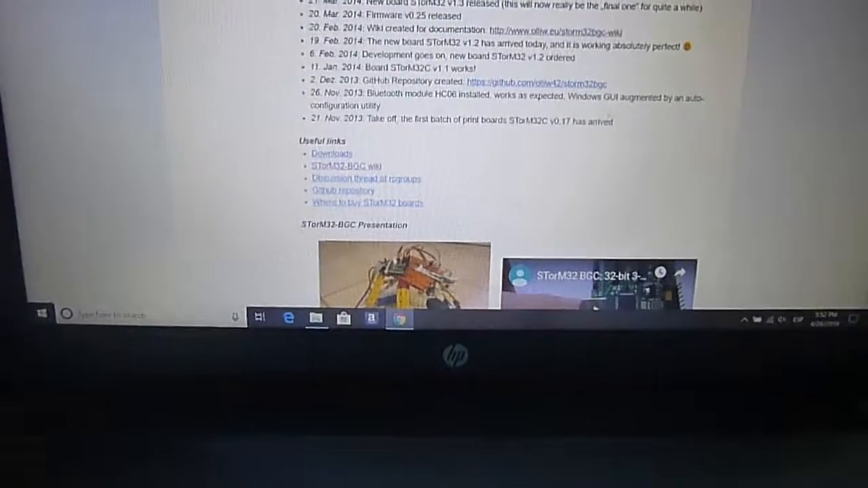
scroll("down", 3)
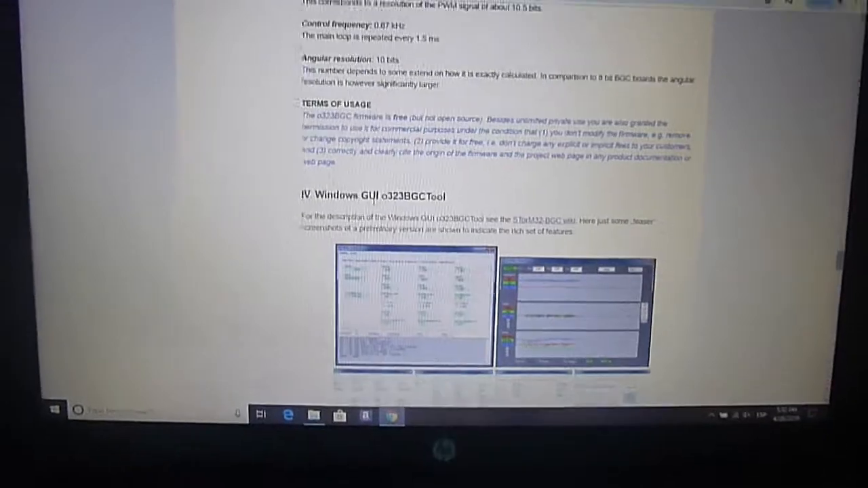
scroll("down", 3)
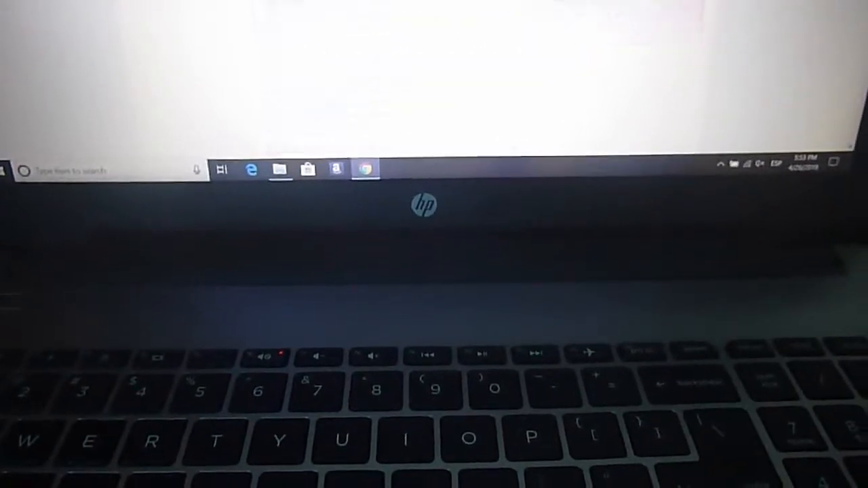
Locate the o323bgc-release-v090-v20160110 package in the wiki's v0.xx firmware downloads.
left_click(364, 170)
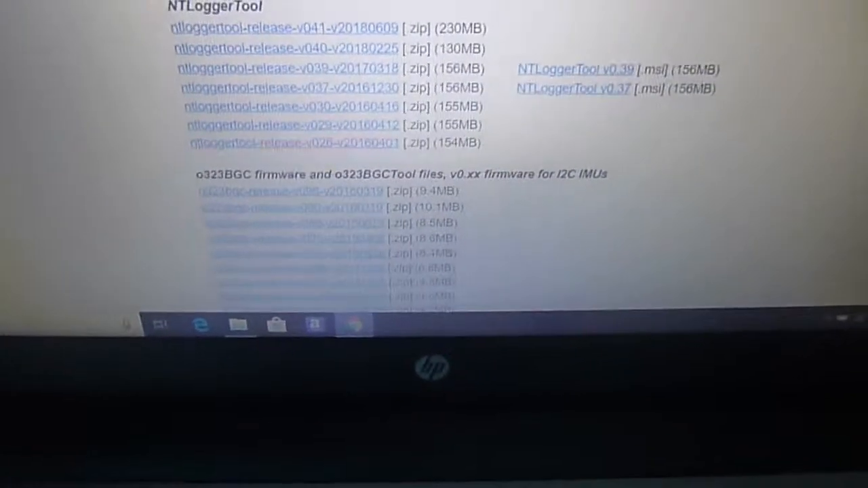
scroll("down", 3)
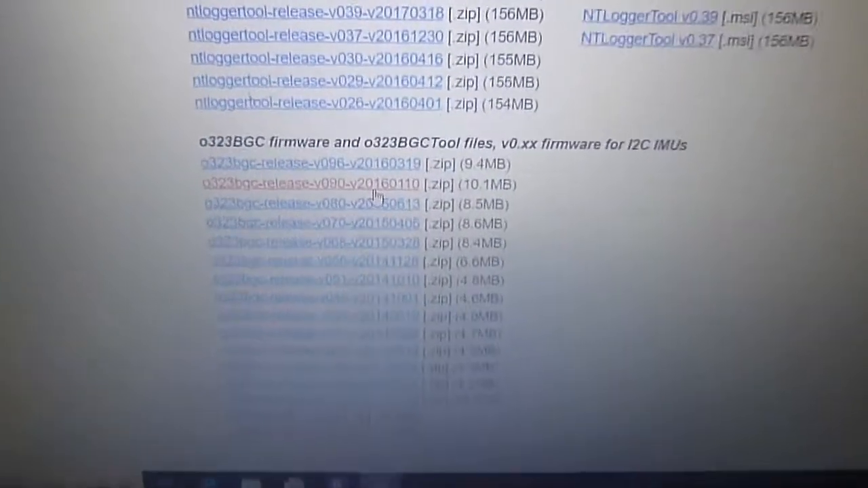
scroll("down", 3)
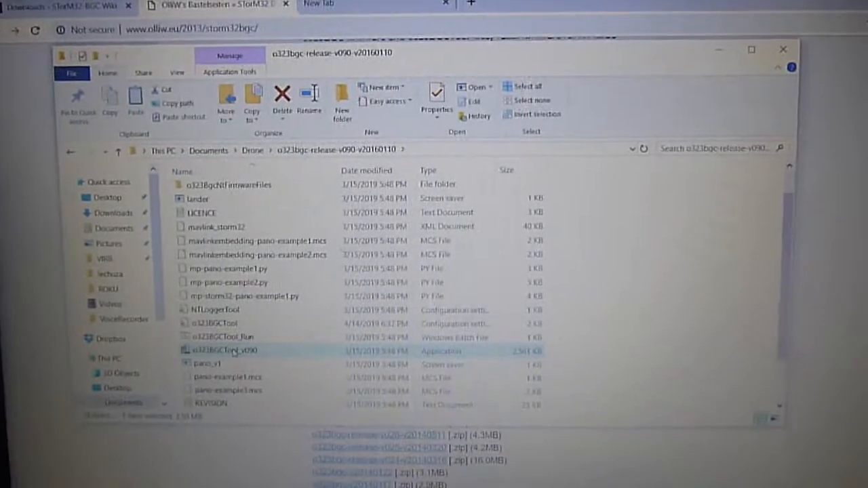
Launch o323BGCTool_v090.exe from the extracted release folder.
double_click(216, 350)
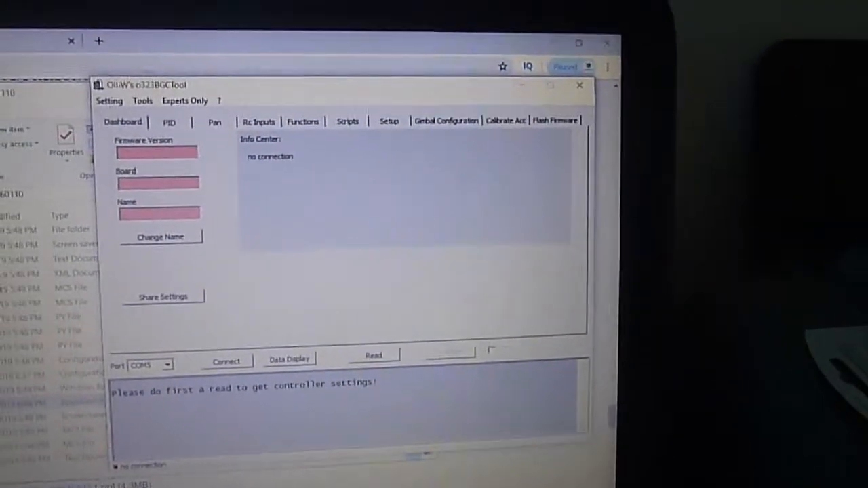